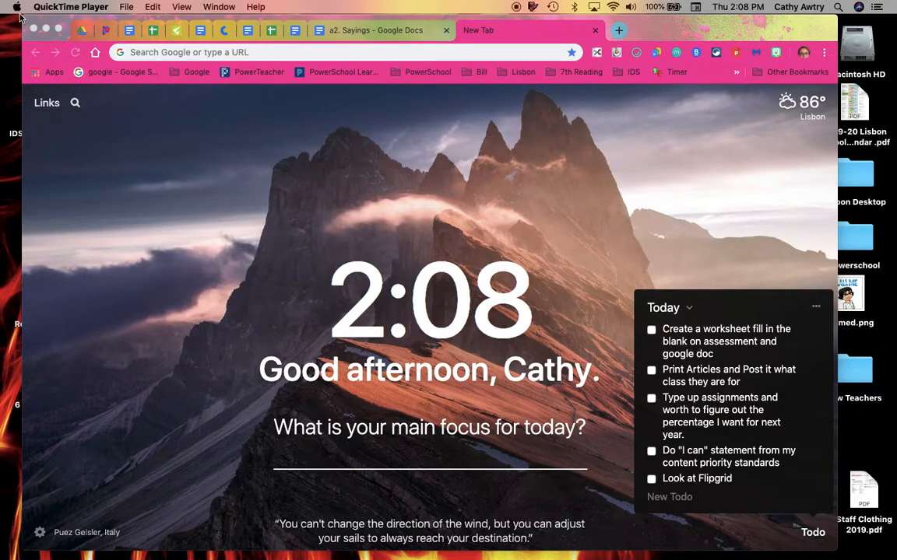
mouse_move(356, 257)
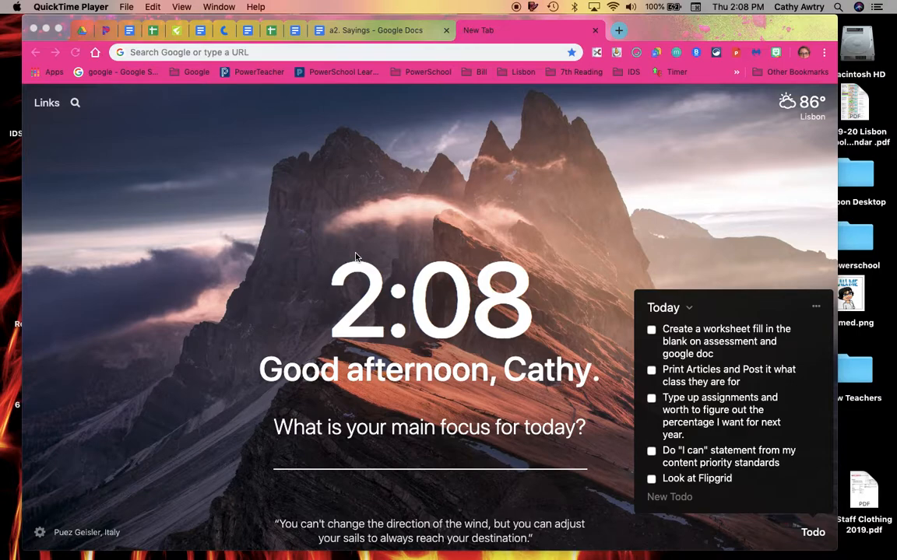
mouse_move(308, 326)
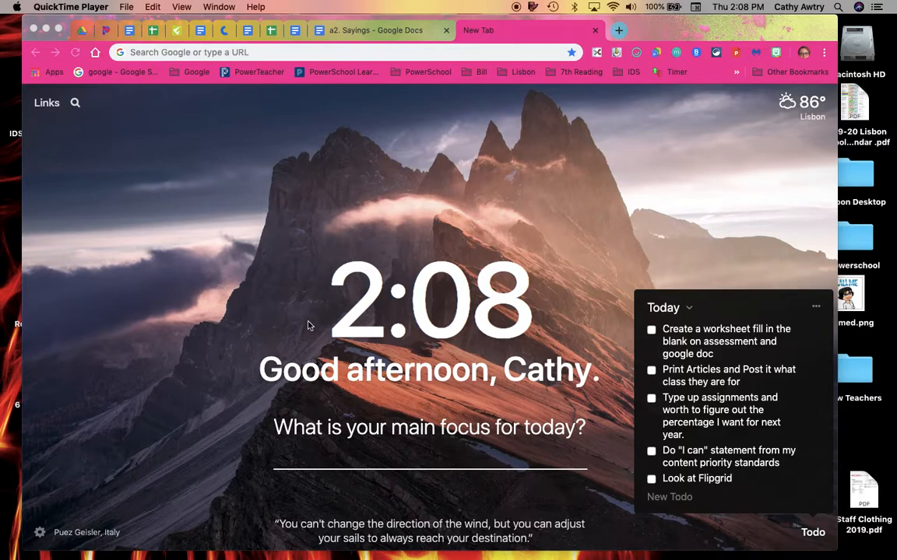
mouse_move(158, 282)
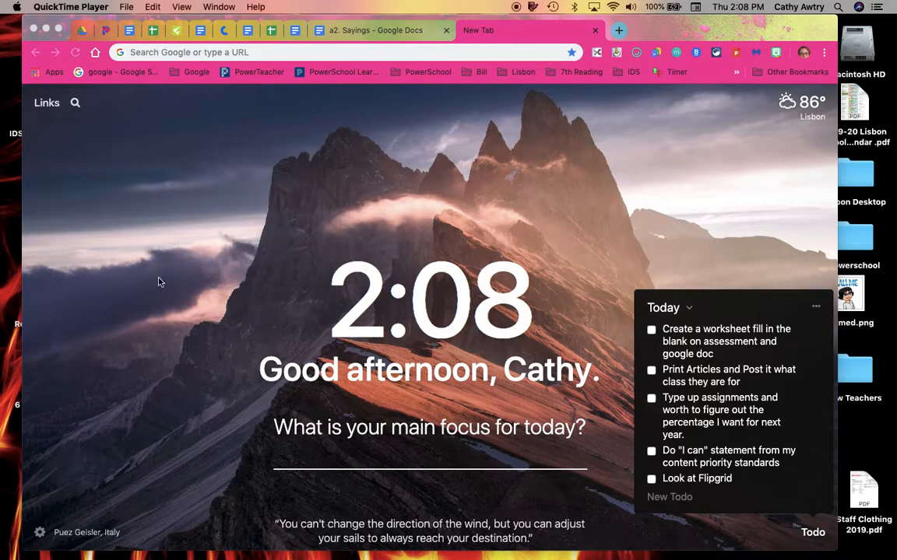
mouse_move(124, 93)
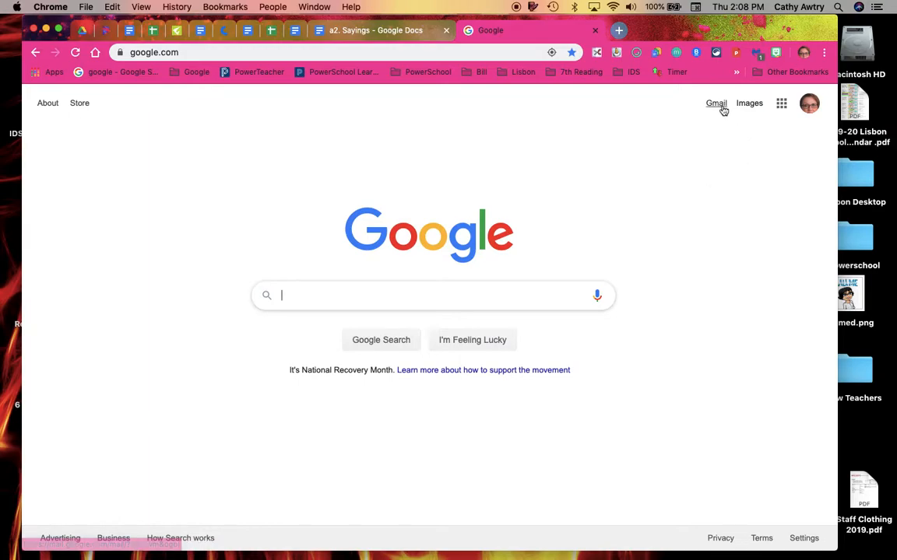
Step: Open the Gmail inbox from google.com and allow mail.google.com to open all email links
left_click(716, 103)
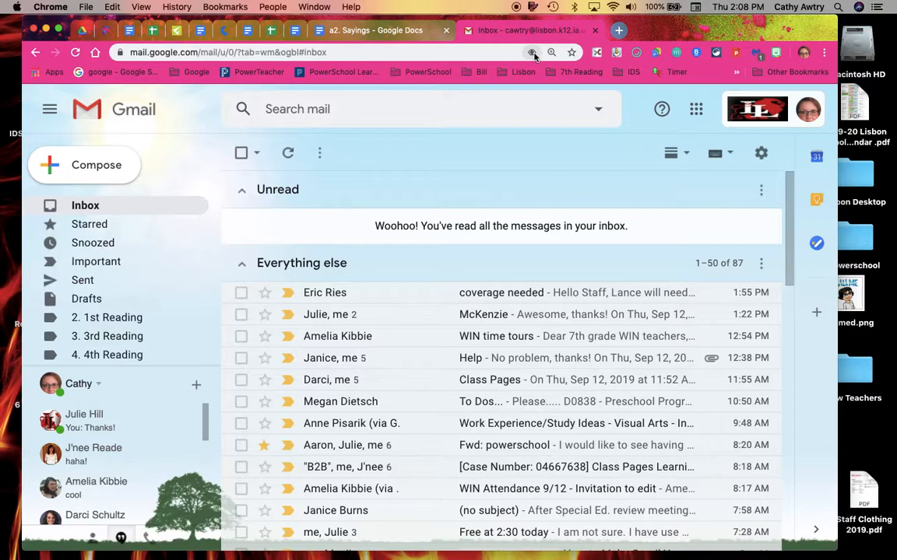
left_click(532, 52)
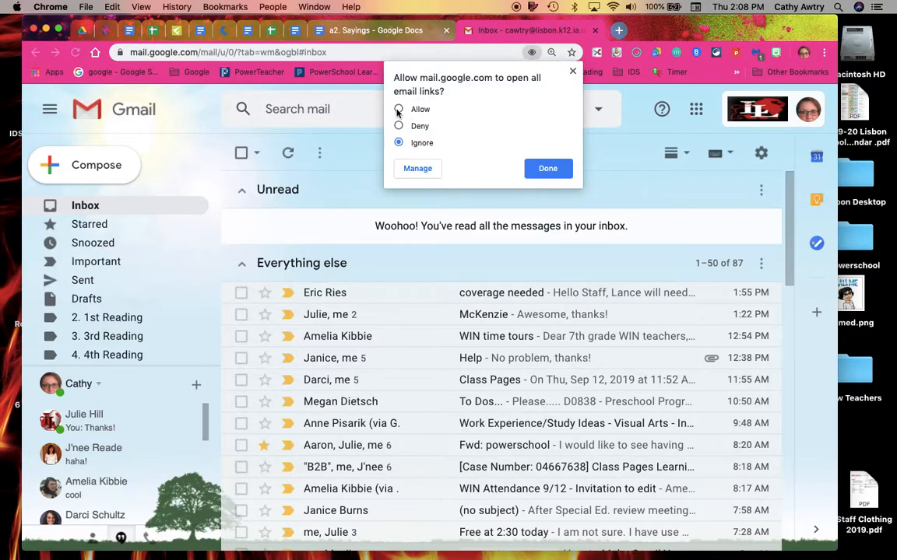
left_click(547, 168)
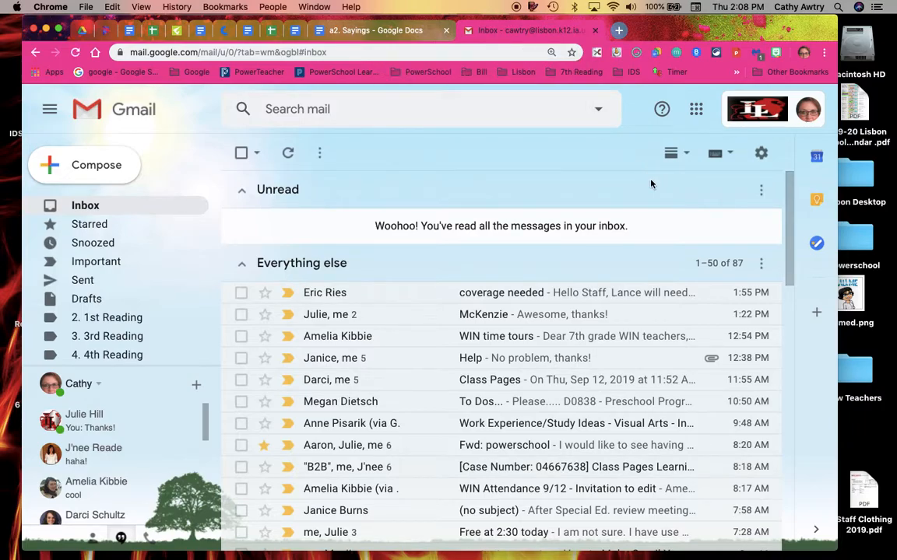
mouse_move(598, 202)
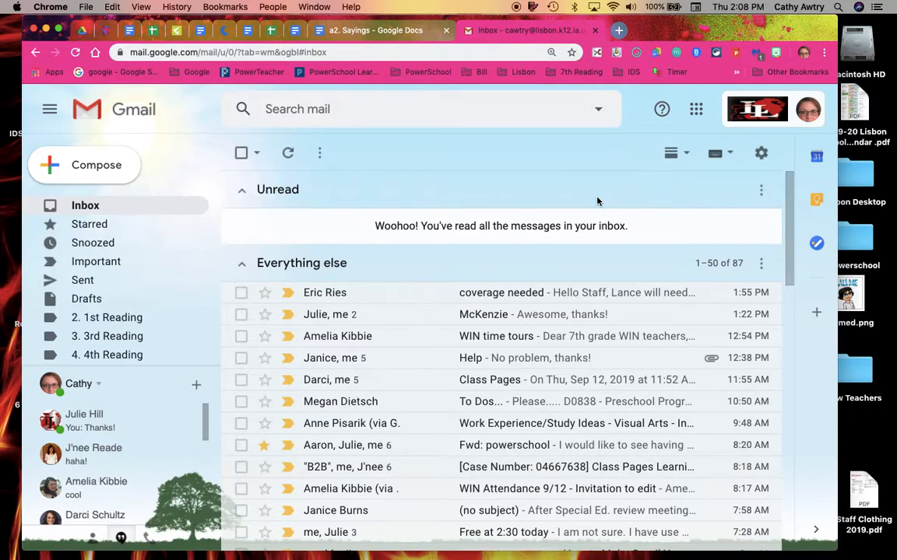
mouse_move(500, 103)
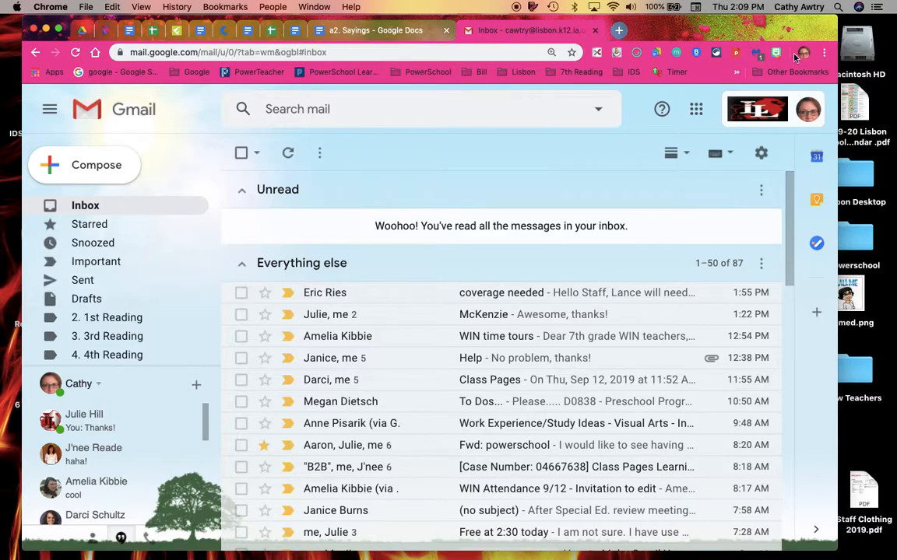
mouse_move(556, 149)
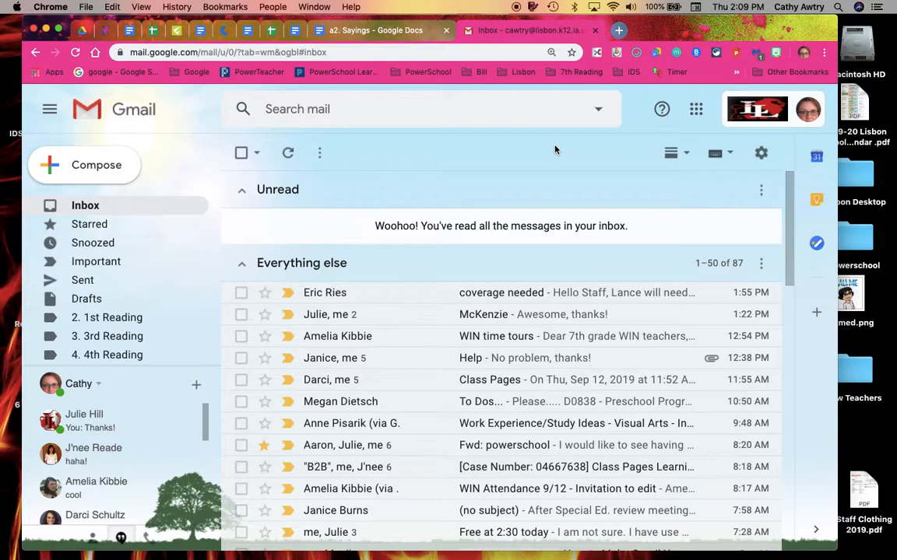
mouse_move(489, 109)
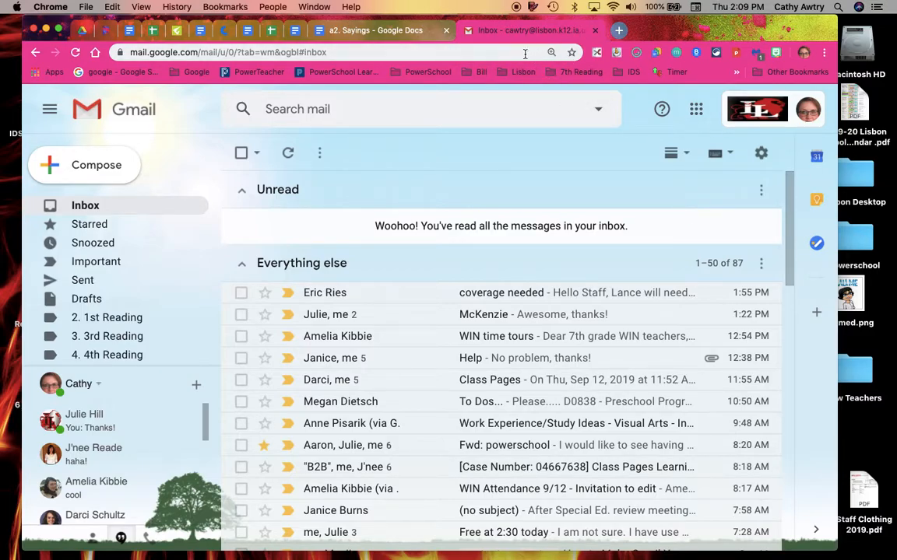
mouse_move(536, 166)
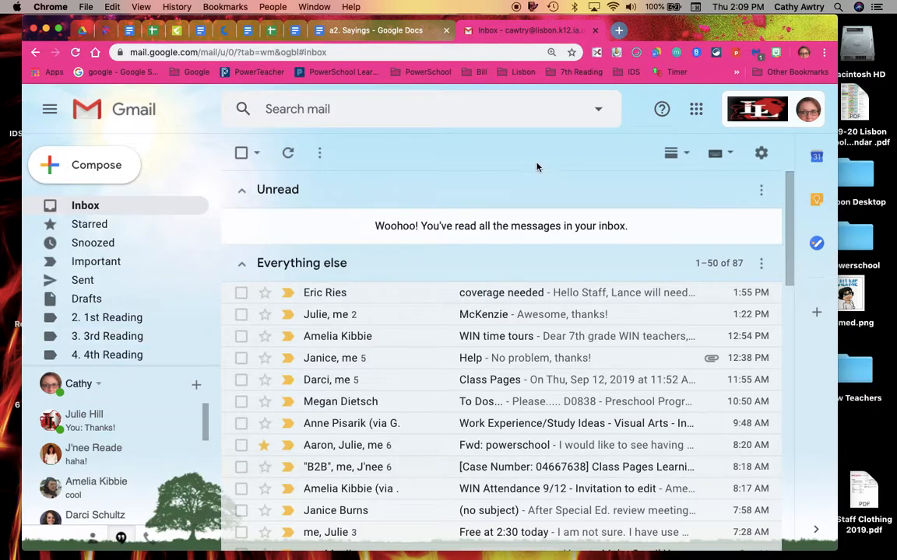
mouse_move(478, 63)
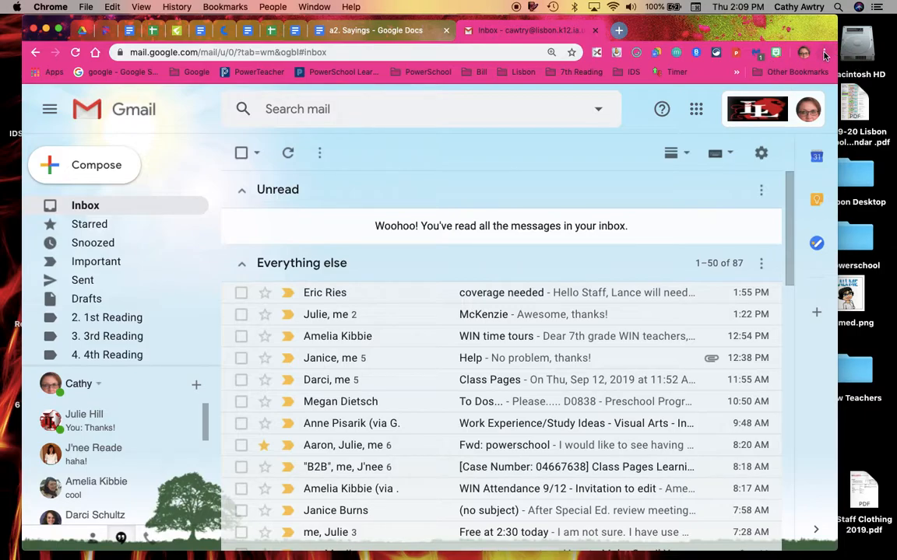
Step: Open Chrome Settings from the three-dot menu and expand the Advanced section
left_click(824, 52)
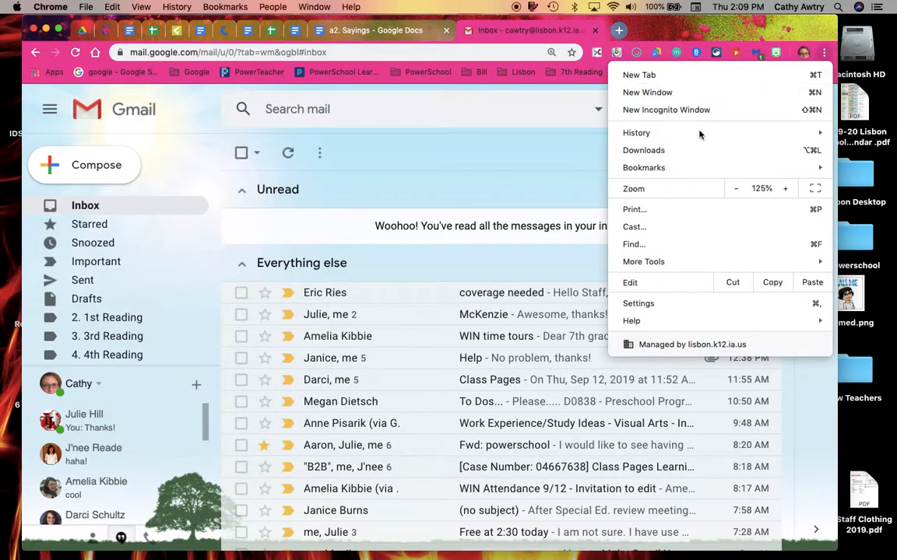
mouse_move(638, 304)
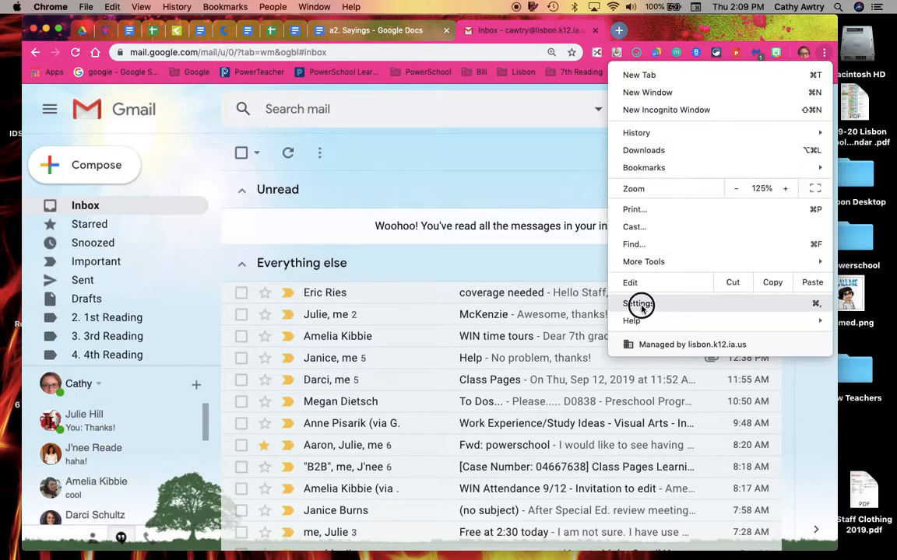
left_click(638, 303)
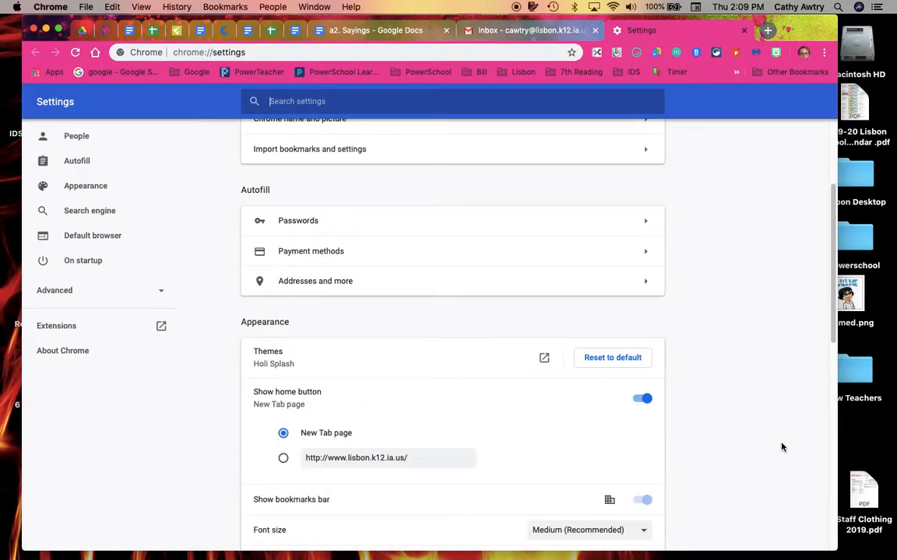
scroll("down", 3)
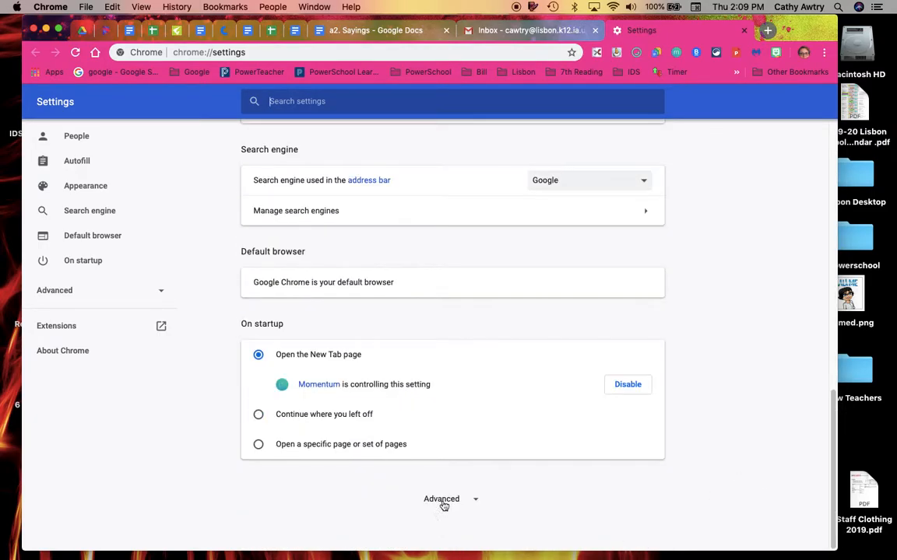
left_click(441, 499)
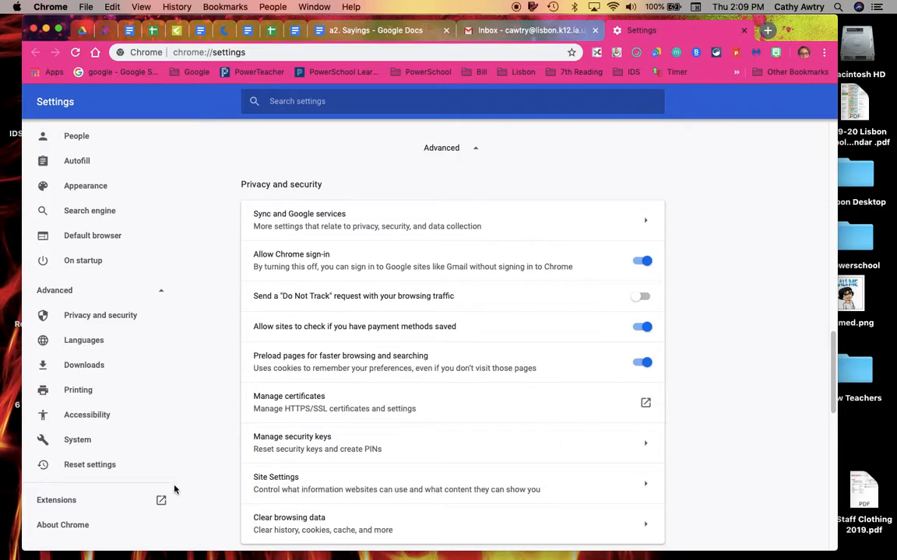
mouse_move(273, 482)
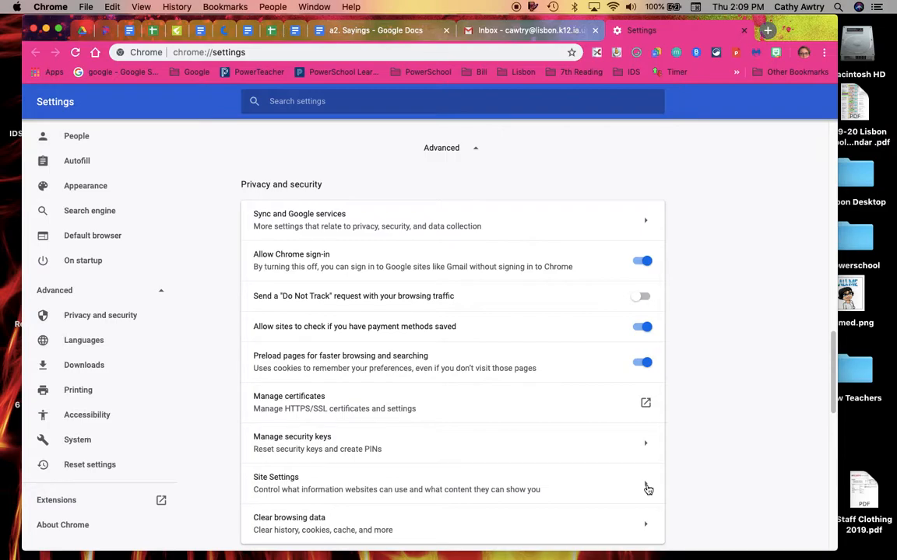
Step: Open Site Settings and scroll the permissions list down to Handlers
left_click(451, 483)
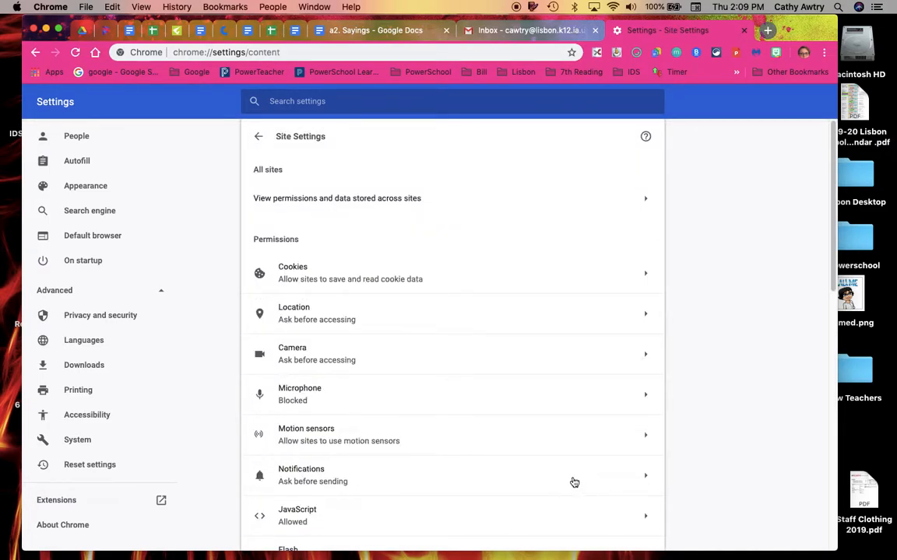
scroll("down", 3)
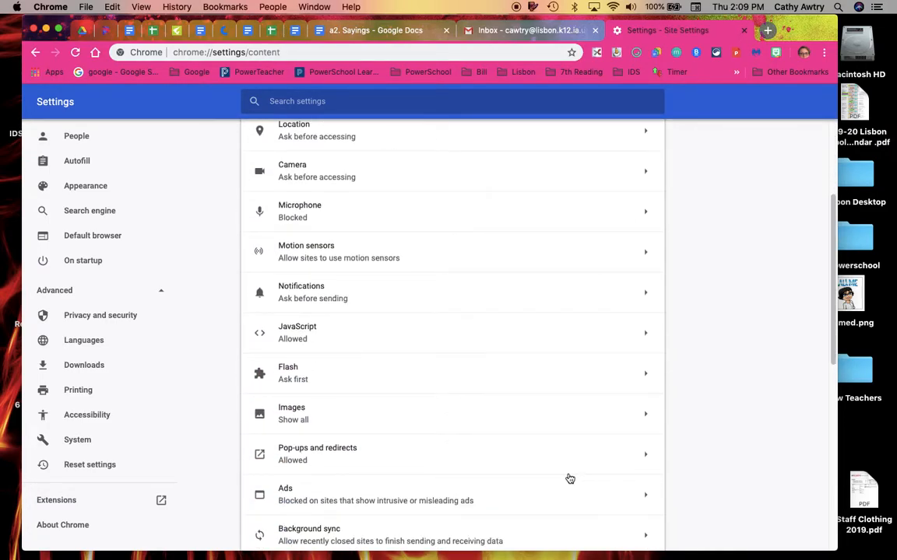
scroll("down", 3)
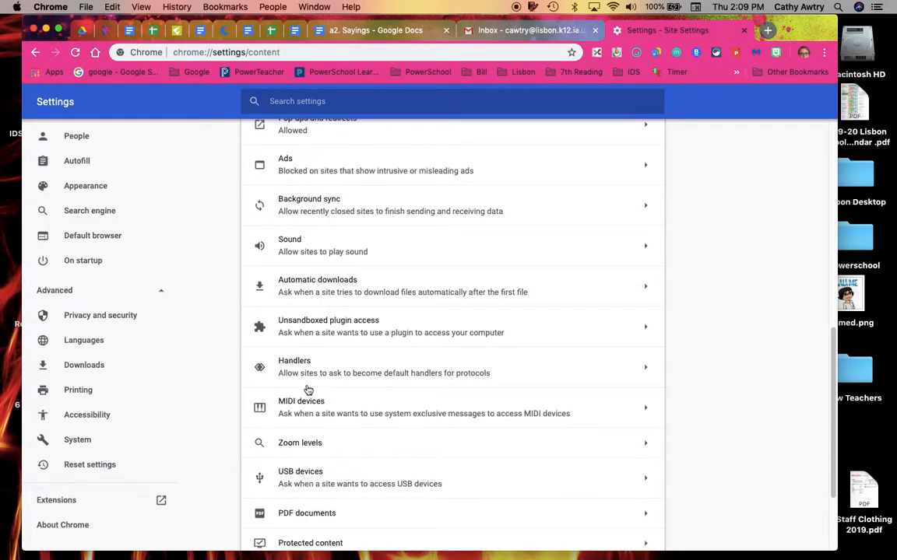
mouse_move(306, 371)
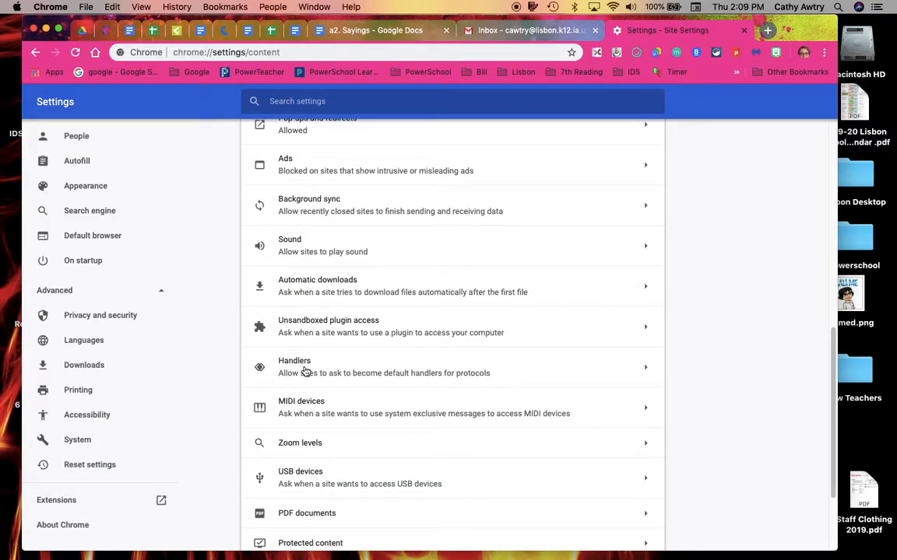
mouse_move(263, 358)
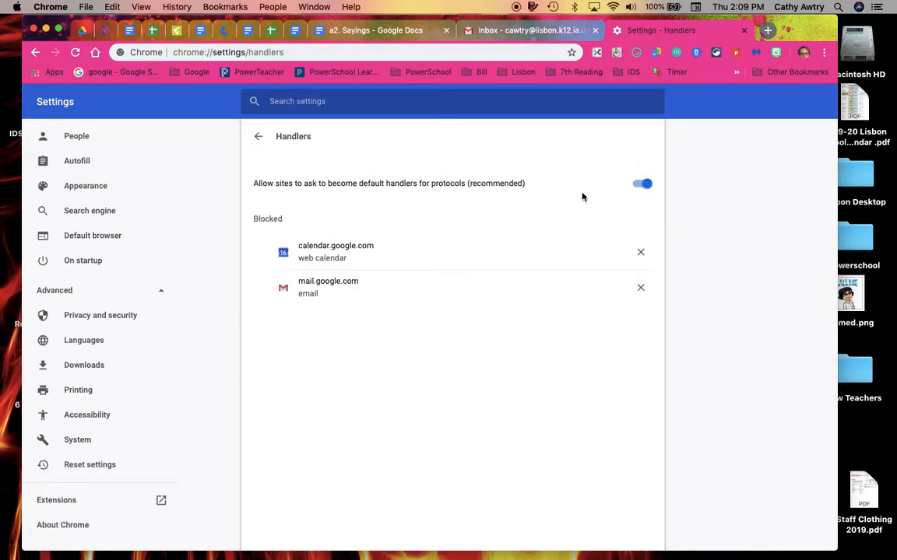
mouse_move(600, 204)
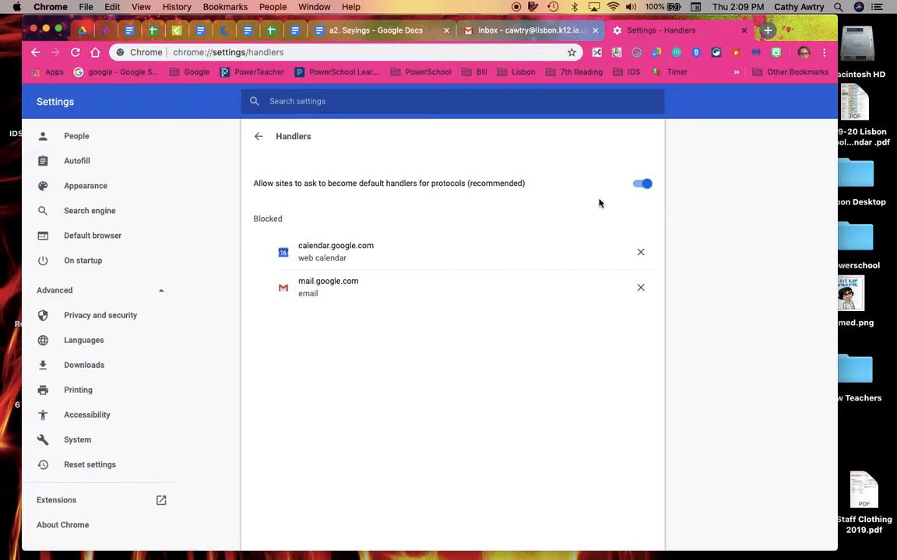
mouse_move(650, 193)
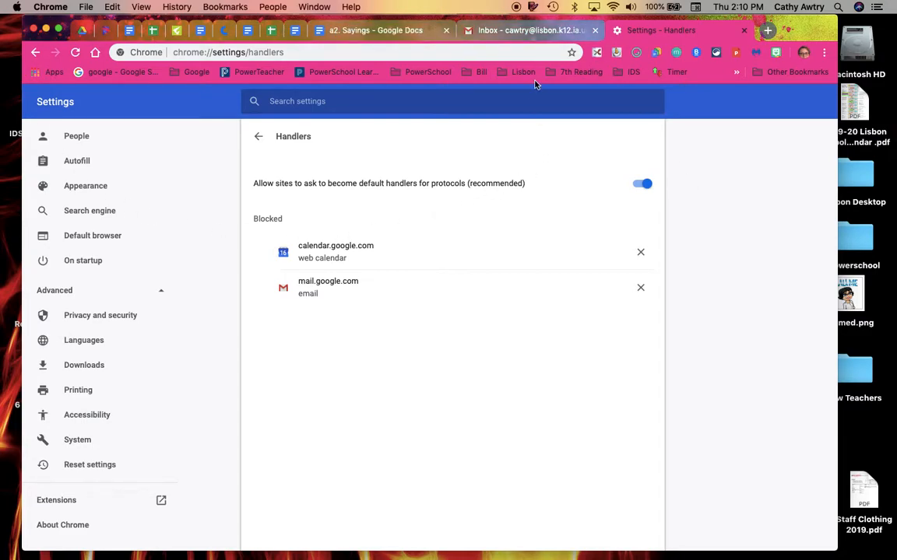
mouse_move(579, 254)
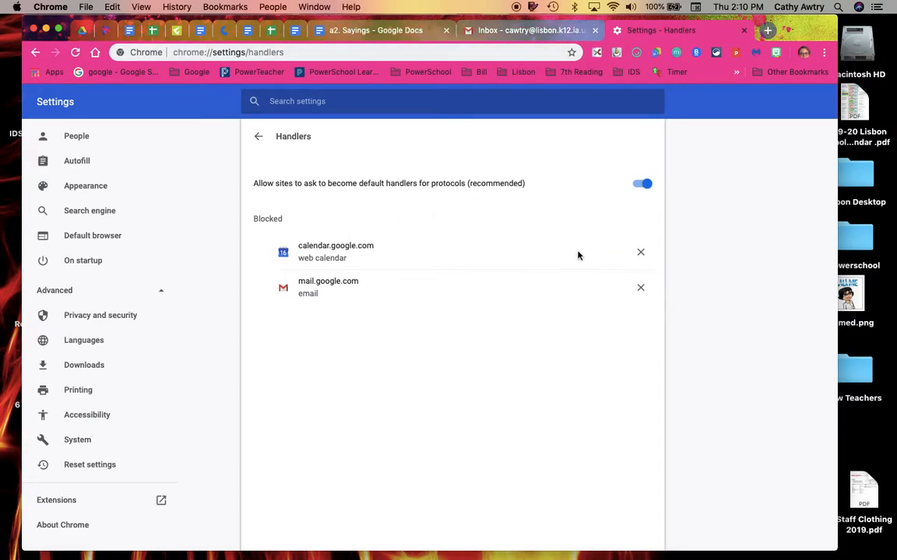
mouse_move(506, 312)
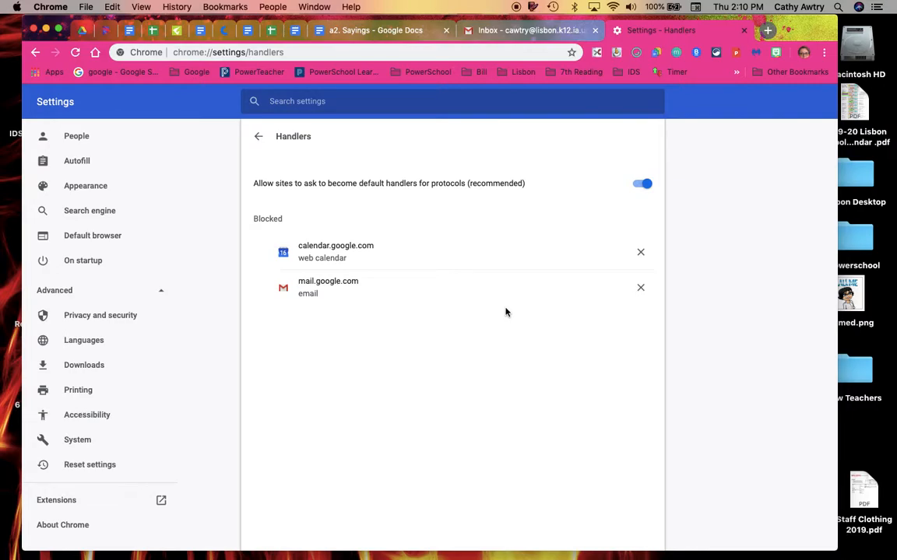
mouse_move(424, 172)
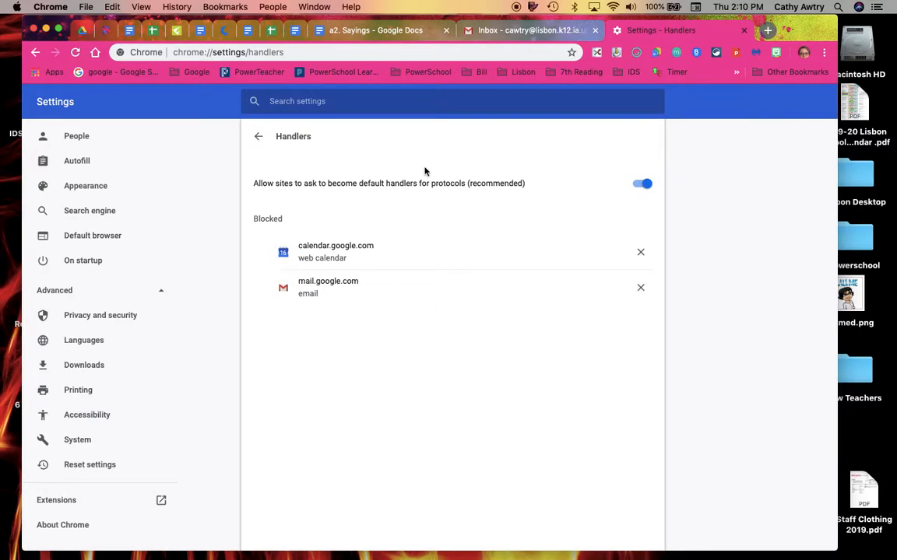
mouse_move(631, 278)
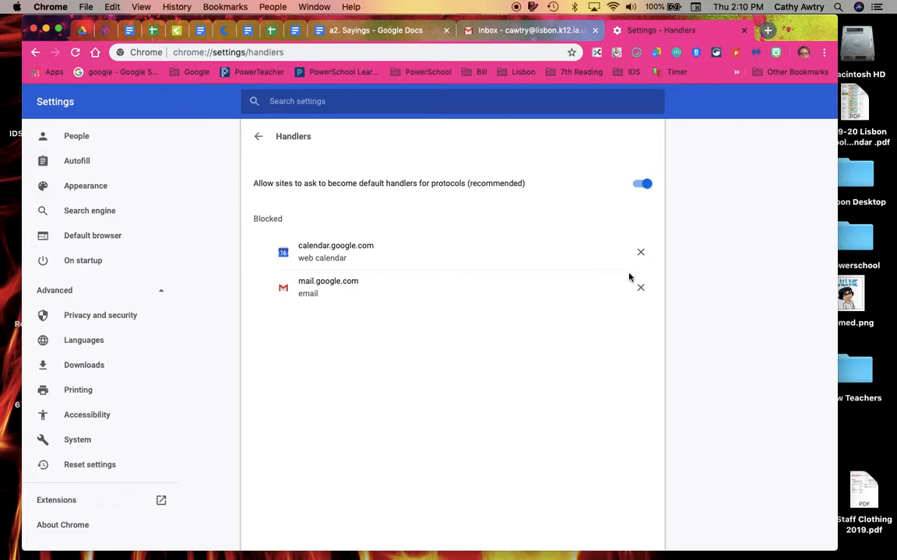
Step: Remove mail.google.com from the blocked handlers list, leaving calendar.google.com blocked
left_click(641, 288)
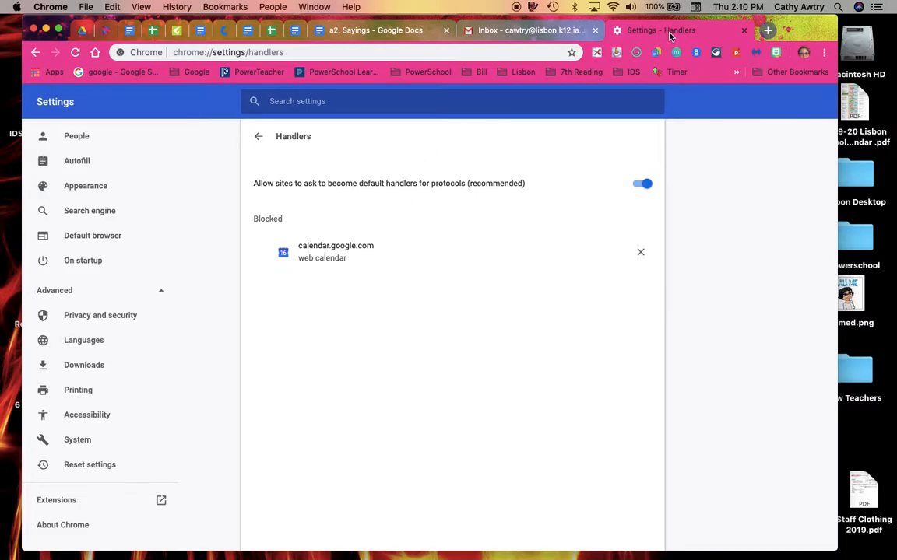
Step: Close the old Gmail tab and reopen Gmail from the Google homepage in a new tab
left_click(529, 31)
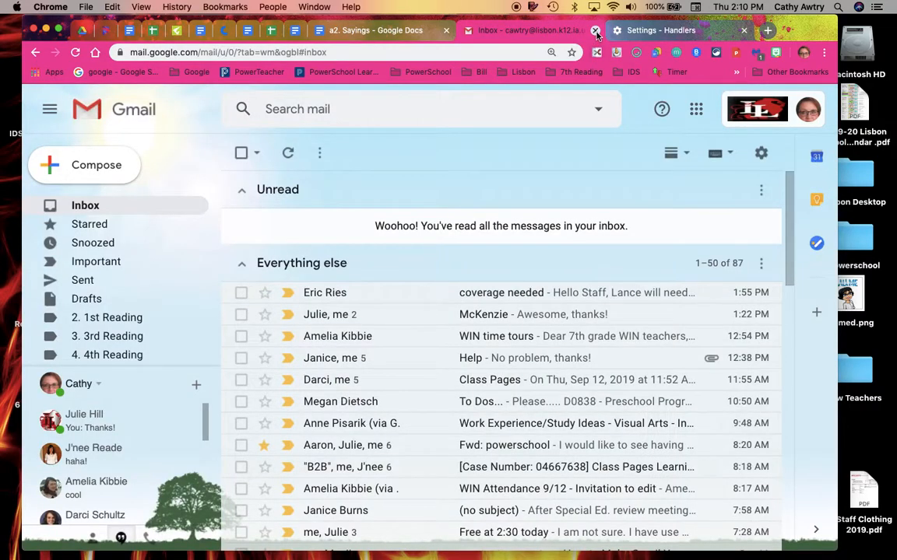
left_click(596, 30)
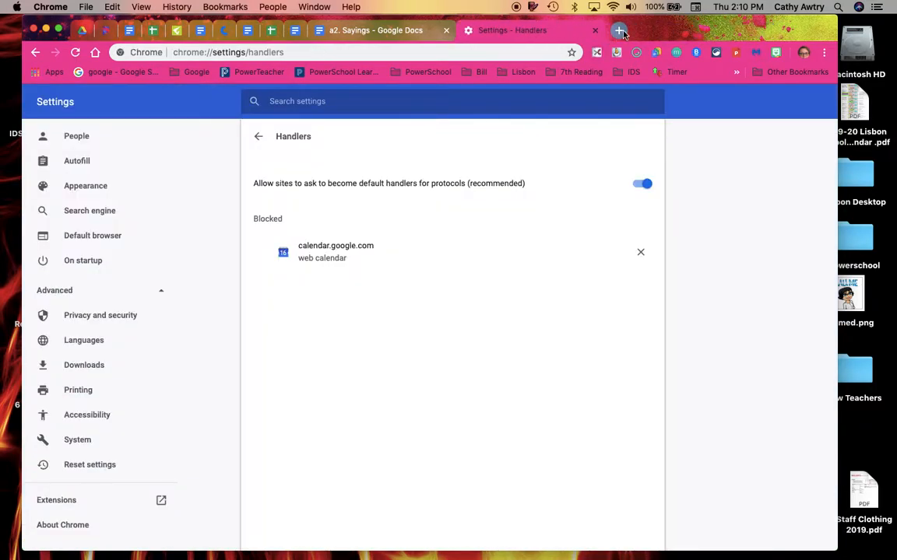
left_click(621, 30)
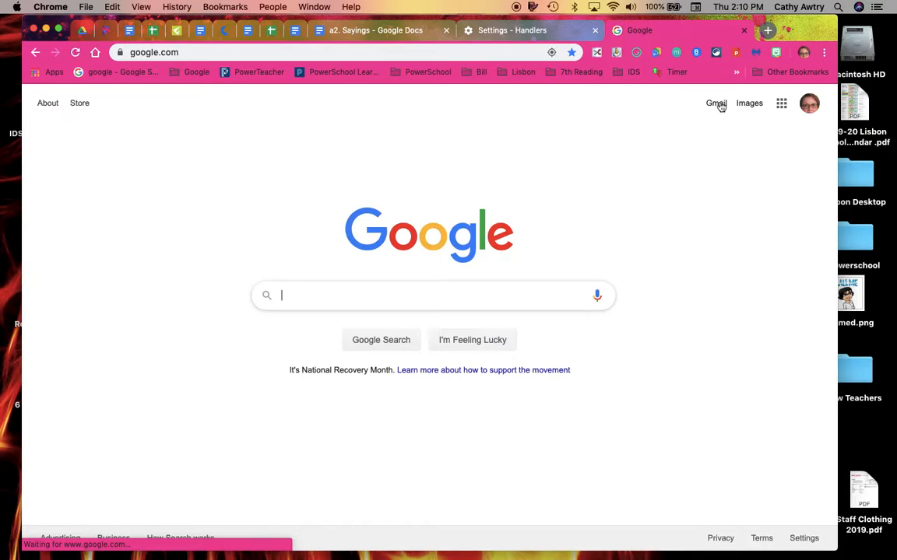
left_click(715, 102)
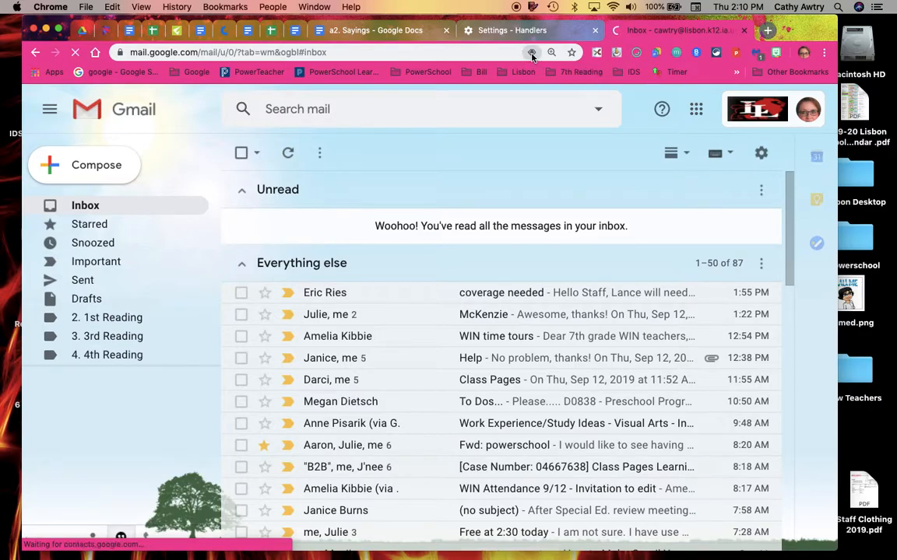
Step: Allow mail.google.com to open all email links via the address-bar handler prompt
left_click(531, 52)
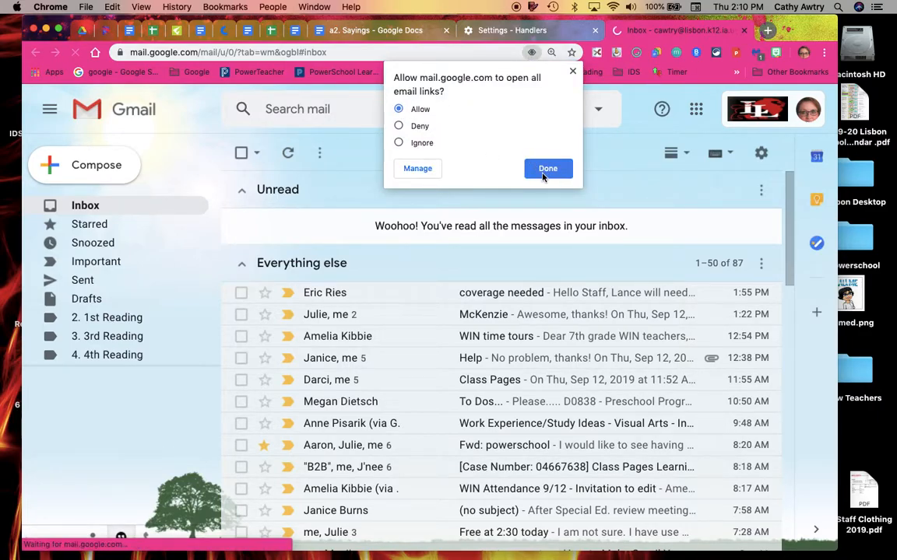
left_click(547, 168)
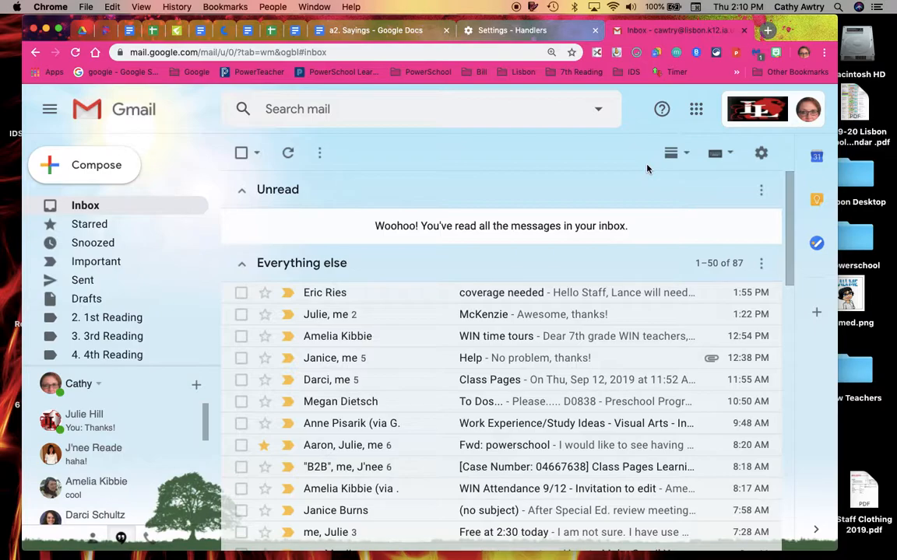
mouse_move(535, 170)
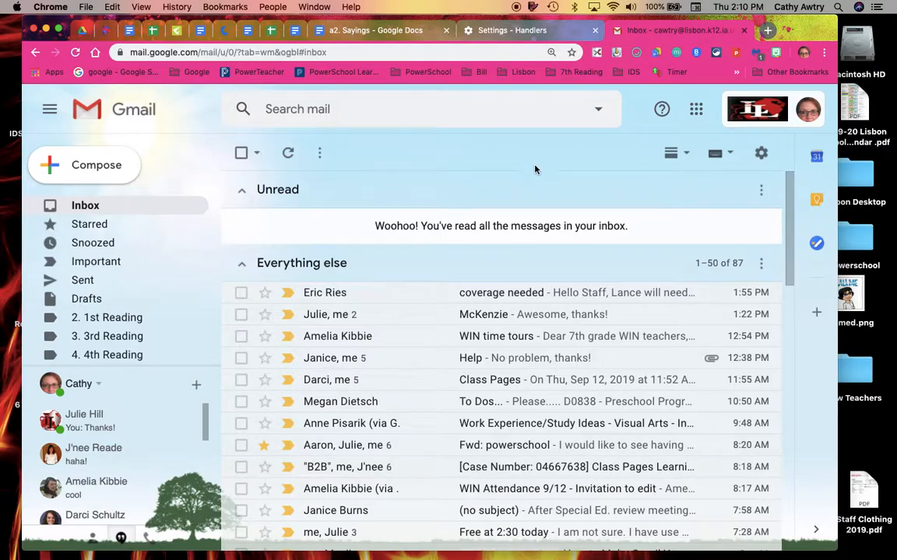